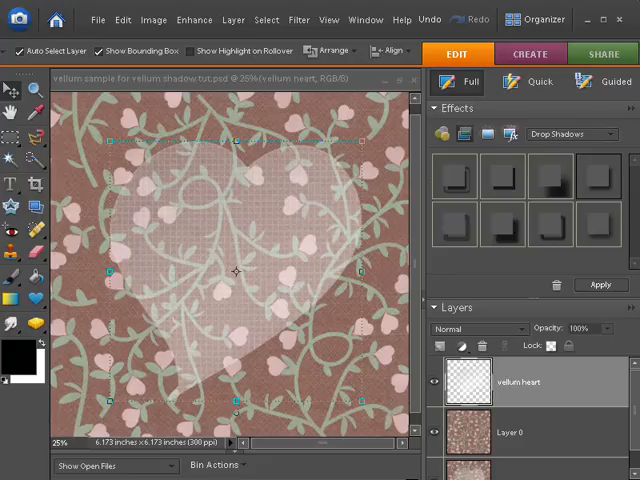
pyautogui.moveTo(404, 308)
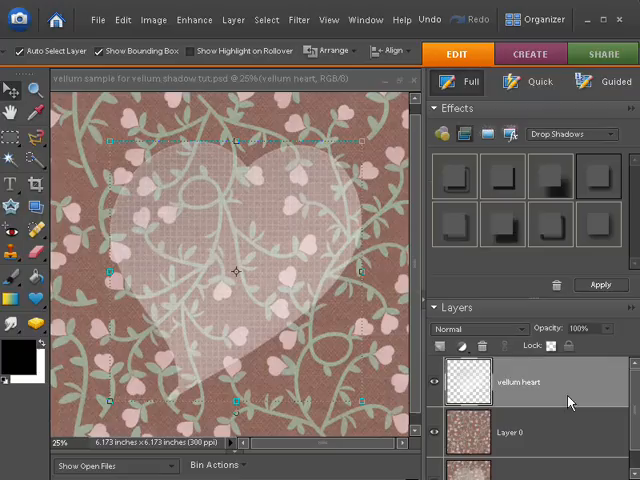
pyautogui.moveTo(476, 390)
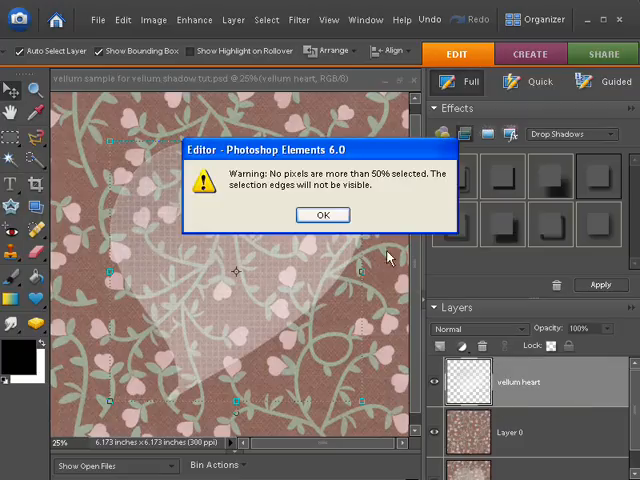
pyautogui.moveTo(322, 216)
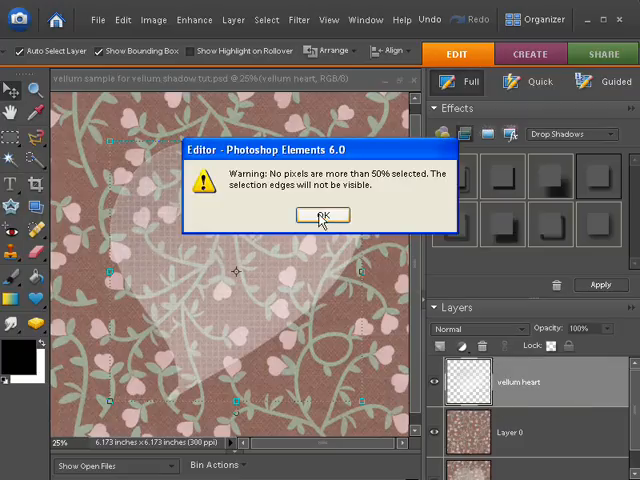
# Step: Accept the warning about selected pixels being less than 50% visible
pyautogui.click(320, 216)
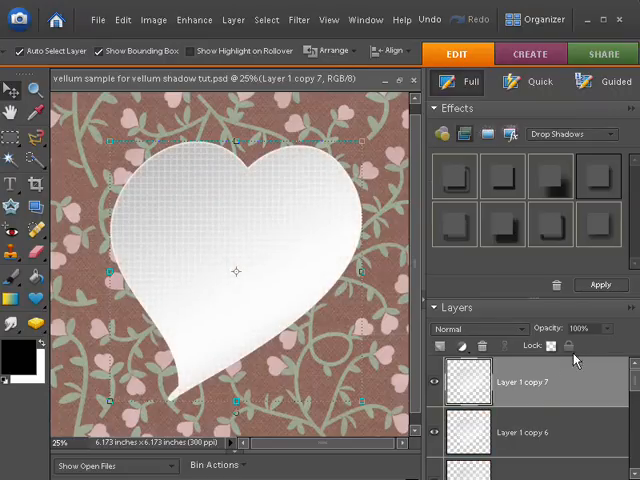
pyautogui.moveTo(636, 388)
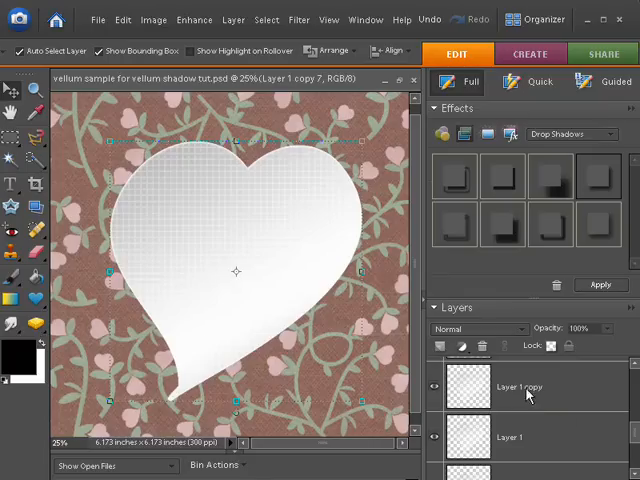
# Step: Place the filled white heart copy directly above the vellum heart layer
pyautogui.click(520, 436)
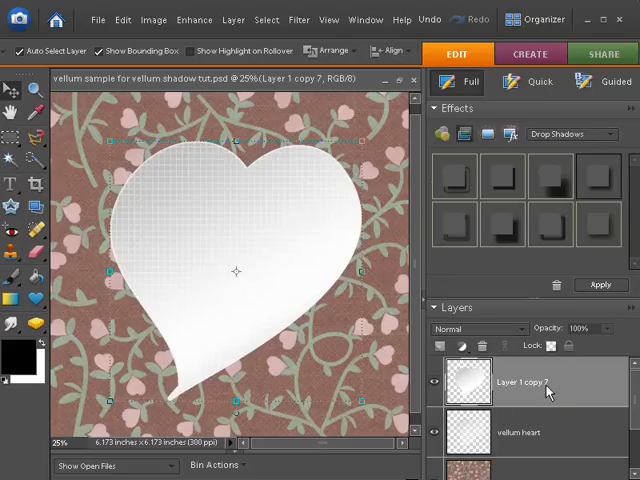
pyautogui.moveTo(528, 356)
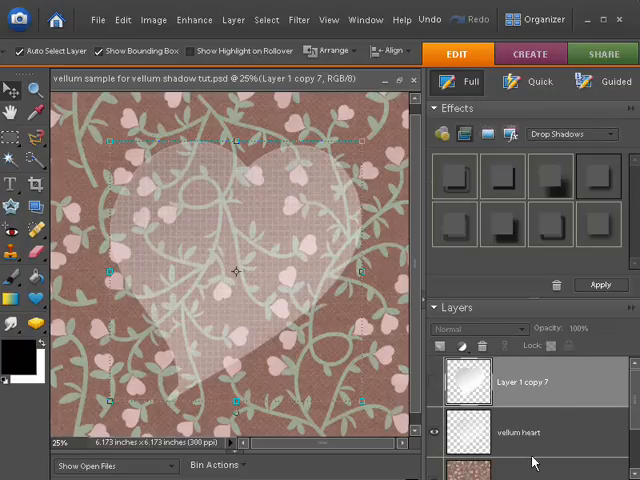
pyautogui.moveTo(504, 412)
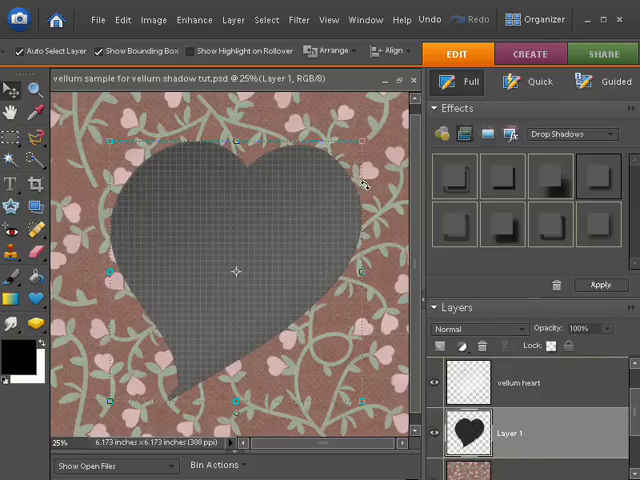
# Step: Apply a Gaussian Blur of about 9 pixels to the dark heart shadow
pyautogui.click(300, 20)
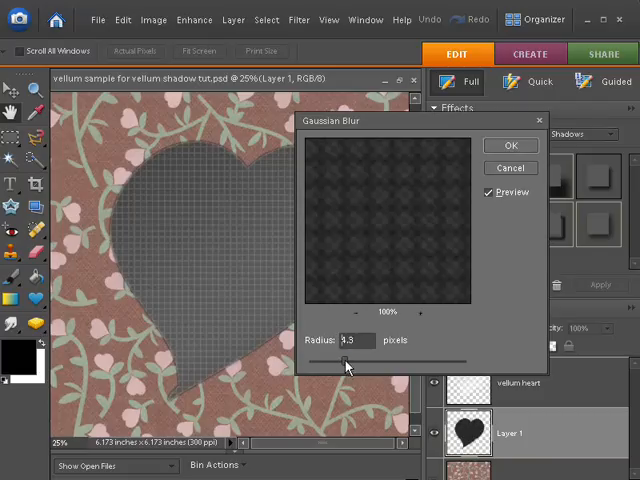
pyautogui.click(510, 144)
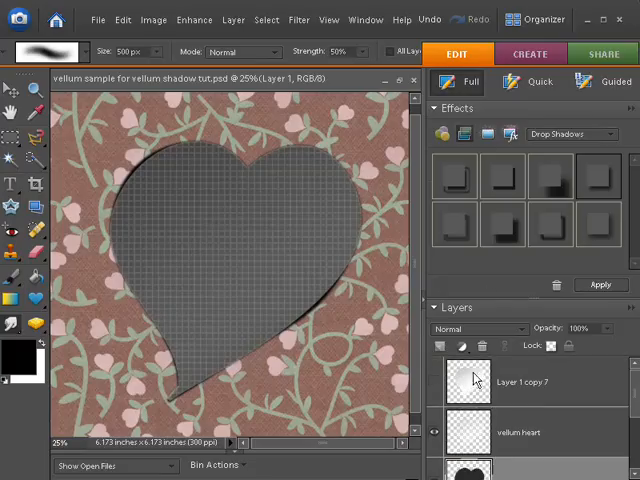
pyautogui.moveTo(472, 384)
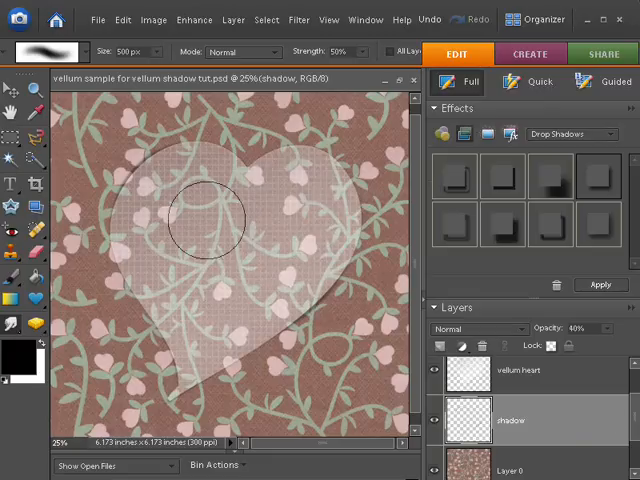
pyautogui.moveTo(296, 236)
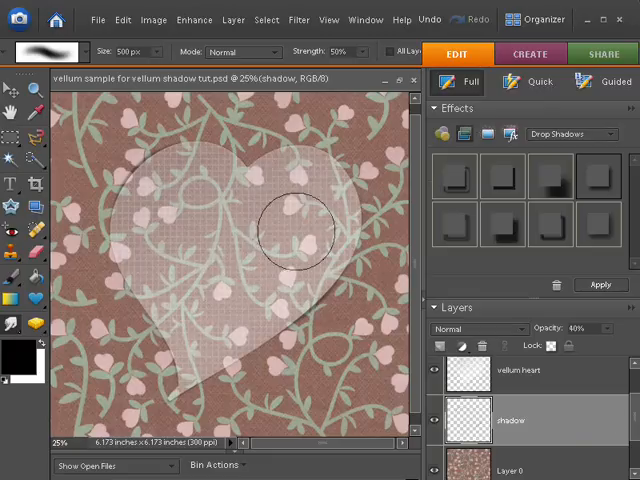
pyautogui.moveTo(310, 204)
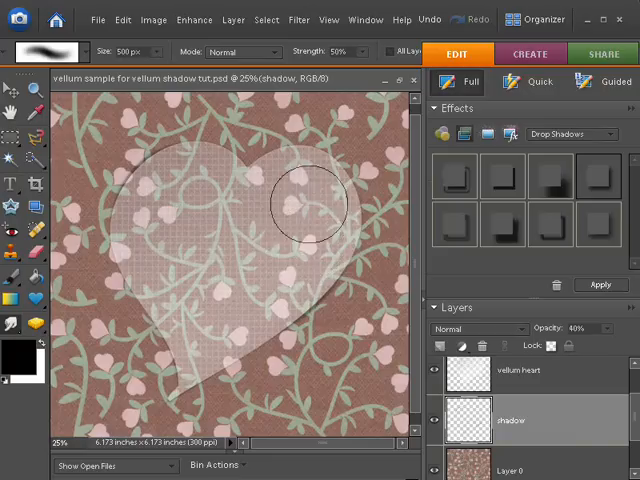
pyautogui.moveTo(276, 236)
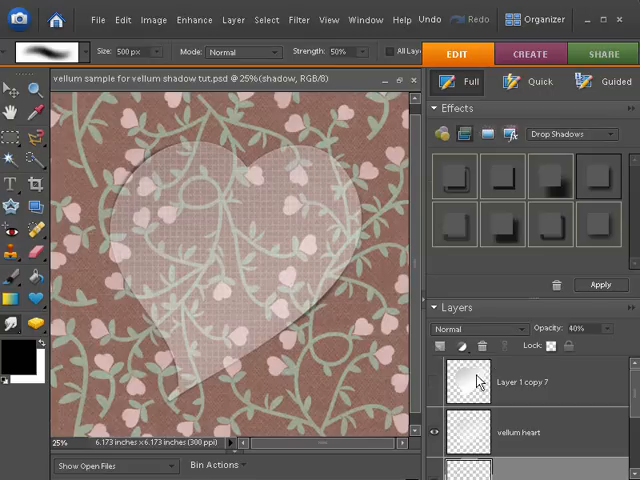
pyautogui.moveTo(472, 388)
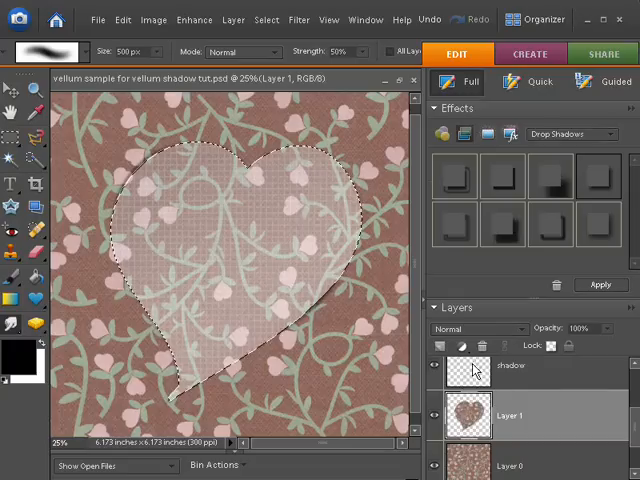
# Step: Apply an 8.0 pixel Gaussian Blur to the floral paper inside the heart selection
pyautogui.click(298, 20)
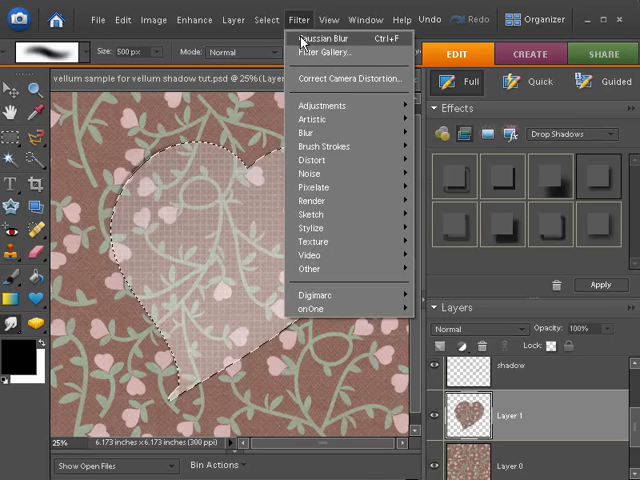
pyautogui.moveTo(312, 132)
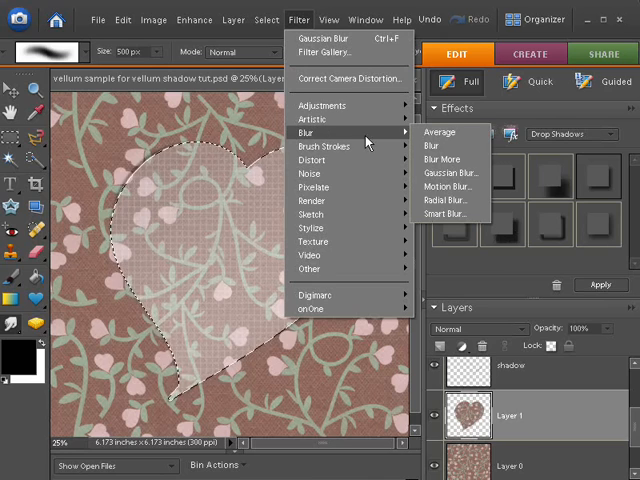
pyautogui.click(446, 172)
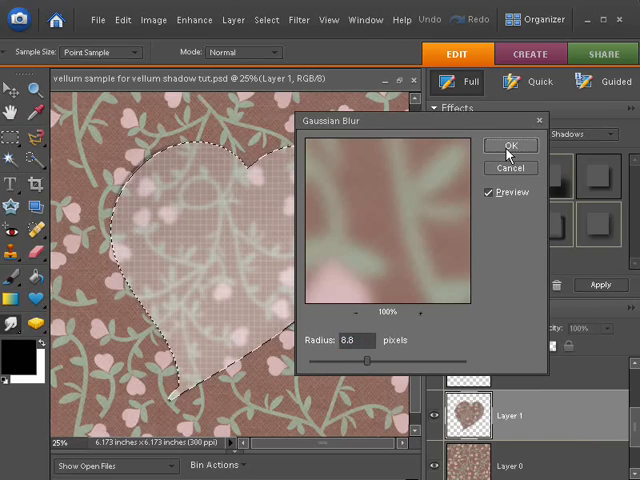
pyautogui.click(510, 144)
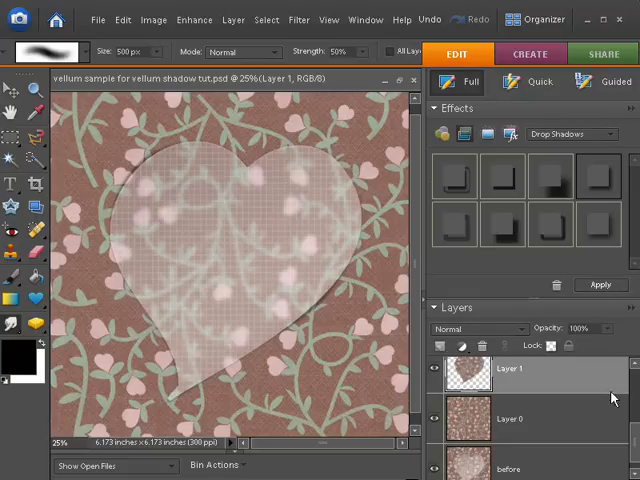
pyautogui.moveTo(608, 380)
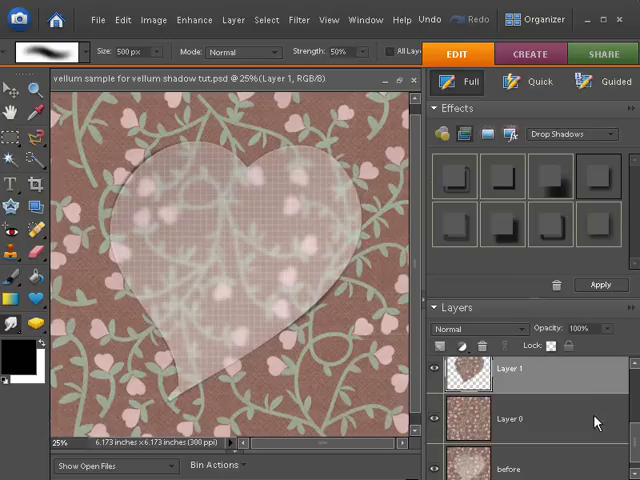
pyautogui.moveTo(610, 382)
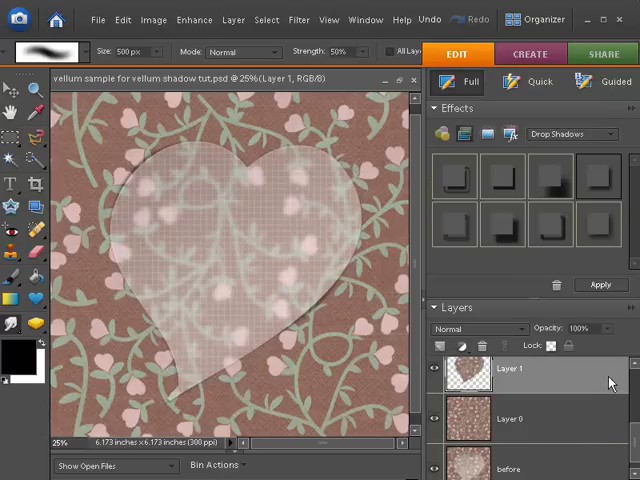
pyautogui.moveTo(610, 364)
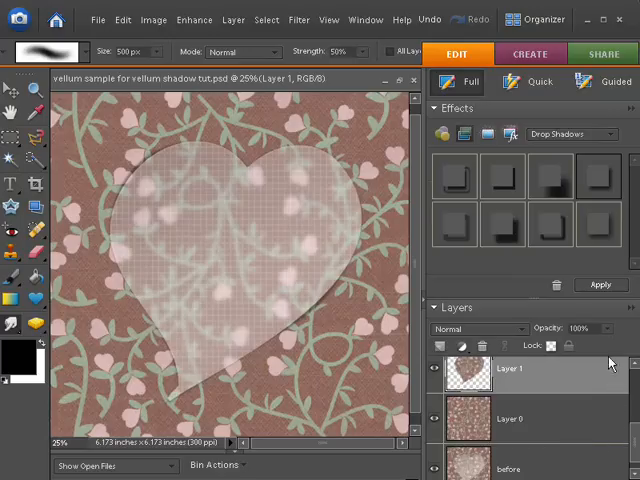